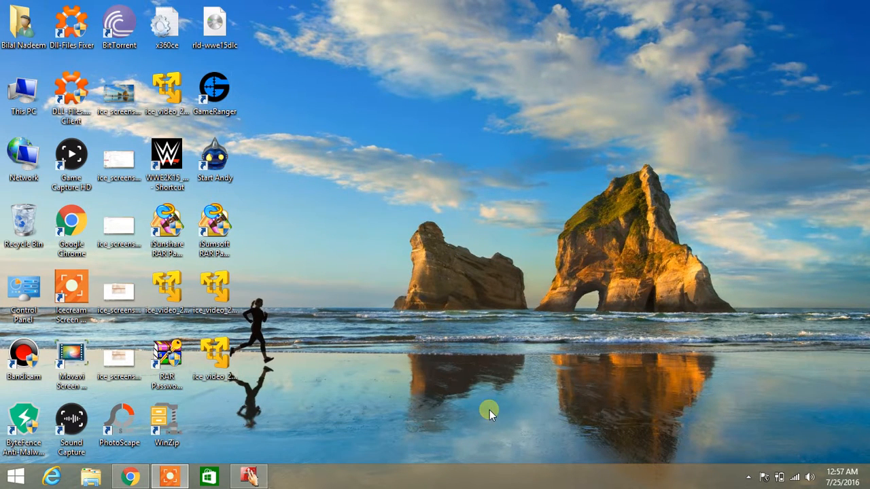
{"action": "mouse_move", "coordinate": [277, 296]}
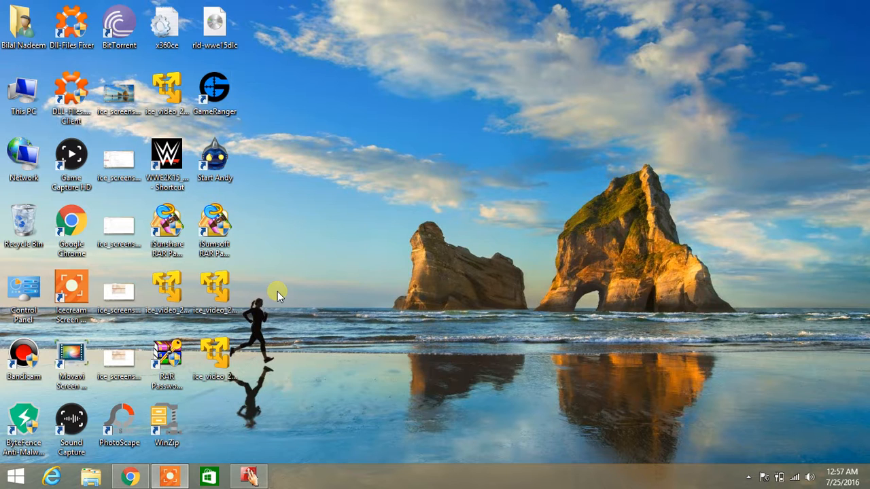
{"action": "mouse_move", "coordinate": [399, 260]}
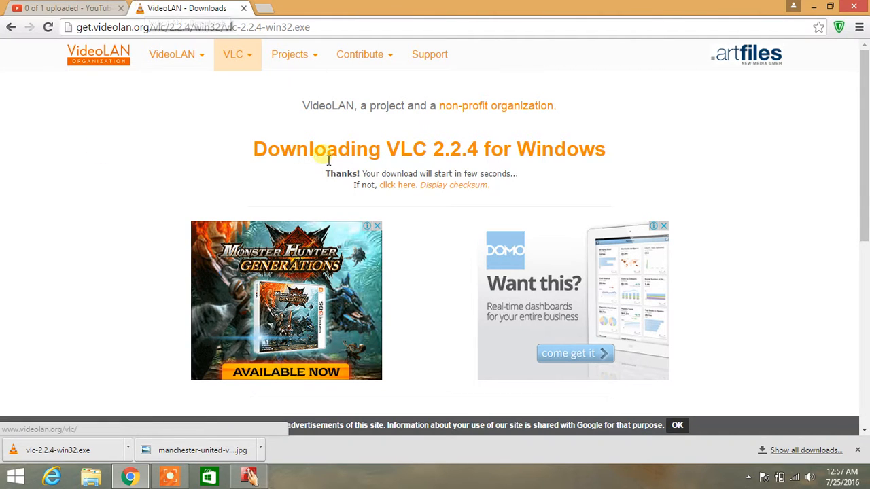
{"action": "mouse_move", "coordinate": [554, 159]}
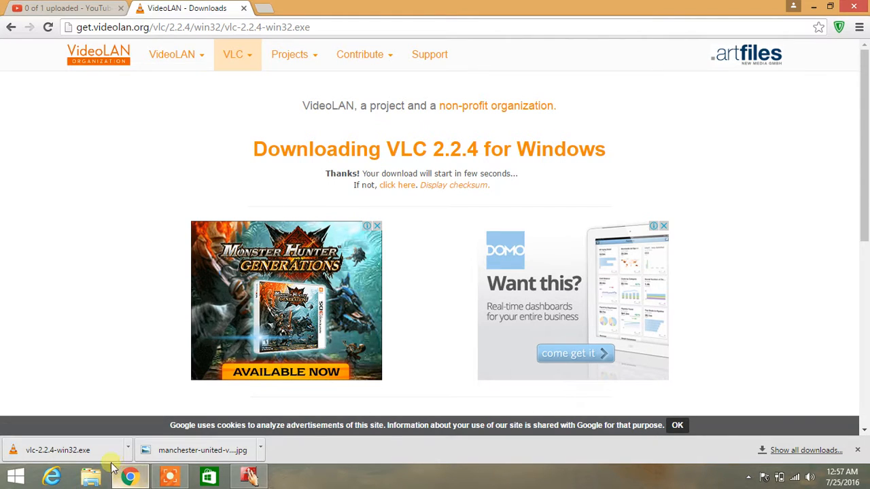
Run vlc-2.2.4-win32.exe from Chrome's download bar.
{"action": "double_click", "coordinate": [58, 449]}
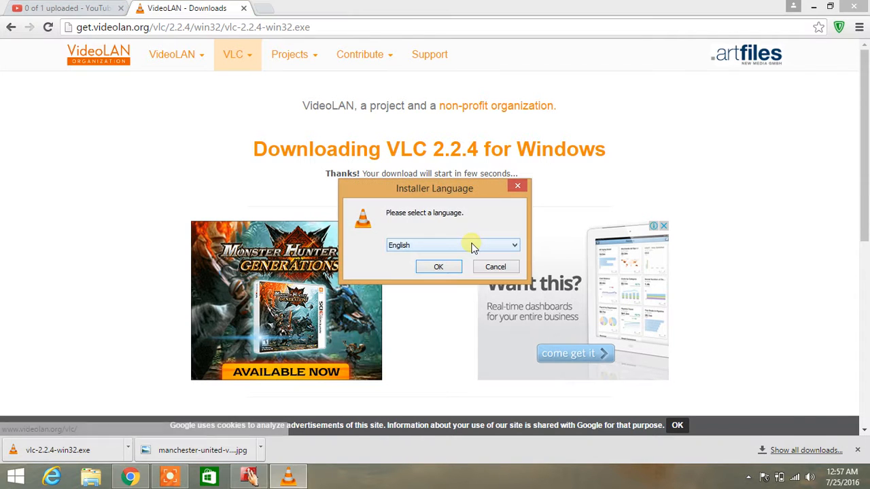
Install VLC in English into the default folder, accepting the license.
{"action": "left_click", "coordinate": [438, 267]}
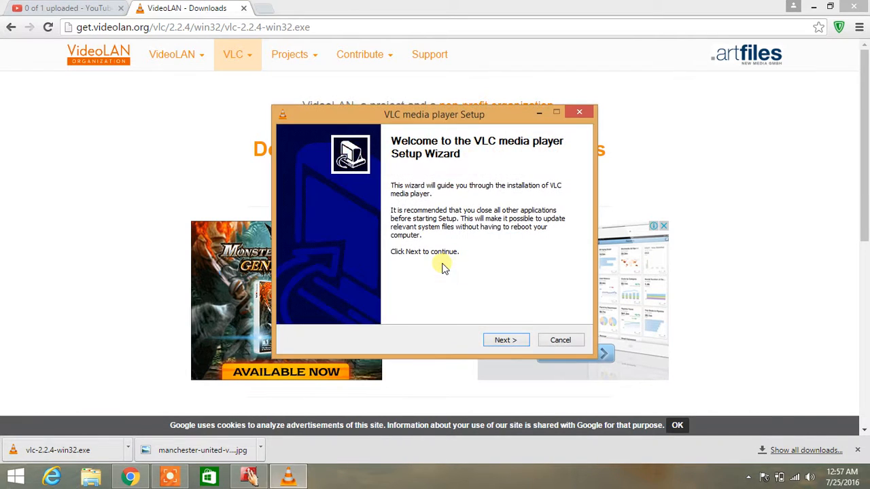
{"action": "left_click", "coordinate": [506, 340]}
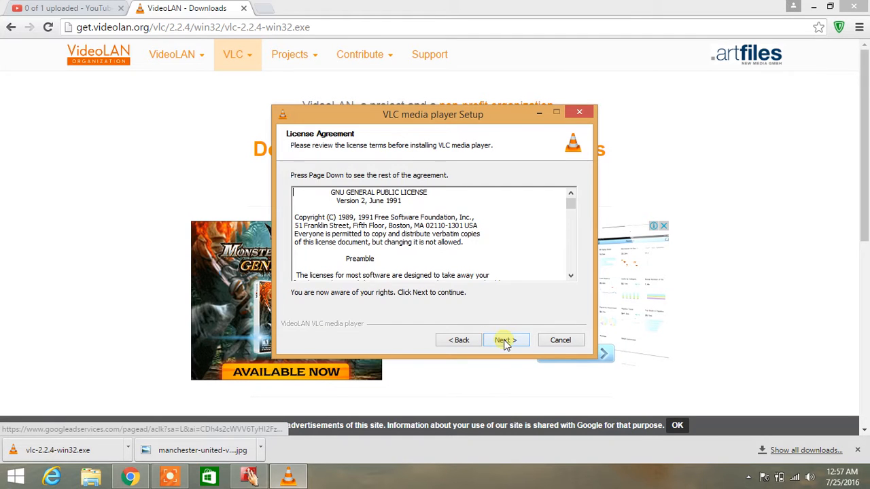
{"action": "left_click", "coordinate": [506, 340]}
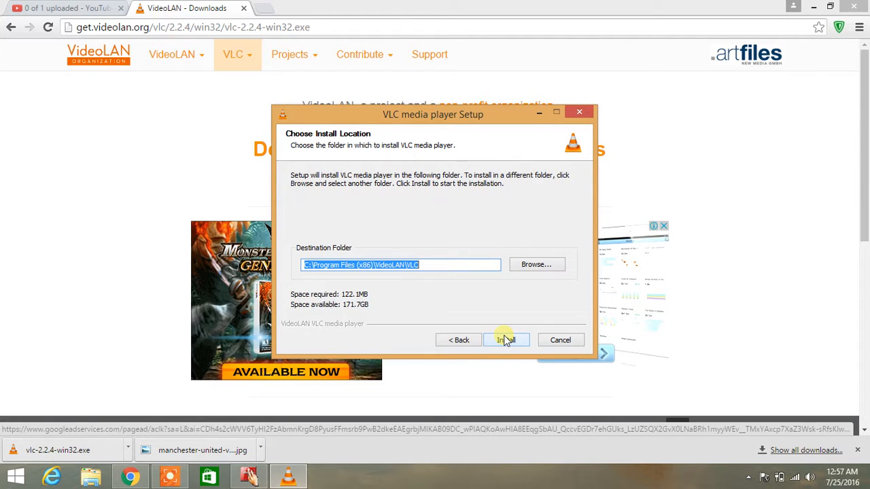
{"action": "left_click", "coordinate": [507, 339]}
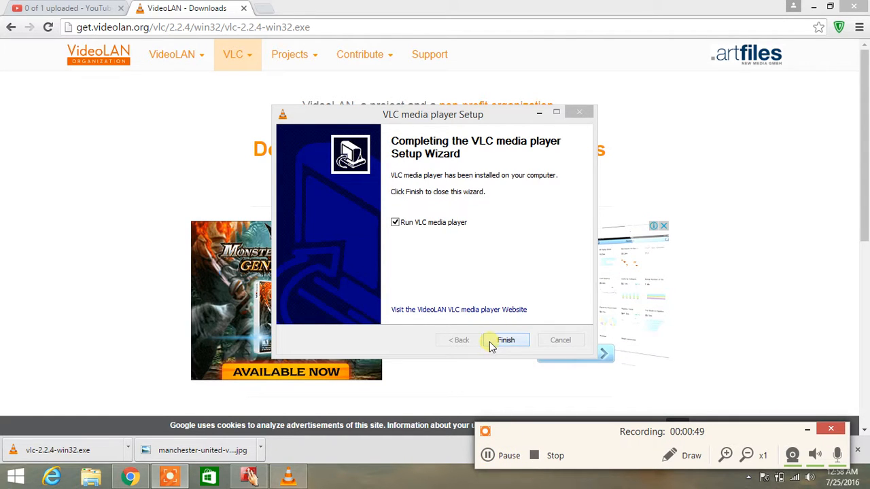
Finish setup launching VLC, accept the privacy policy, and close VLC.
{"action": "left_click", "coordinate": [505, 340]}
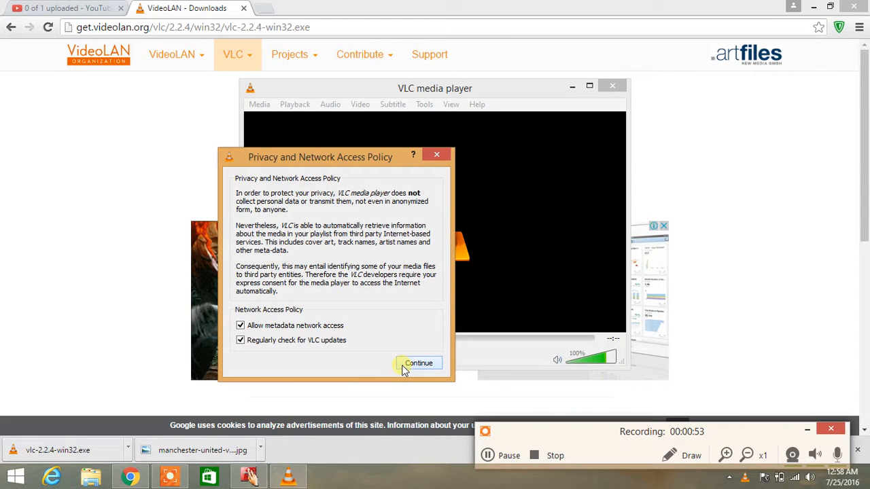
{"action": "left_click", "coordinate": [418, 363]}
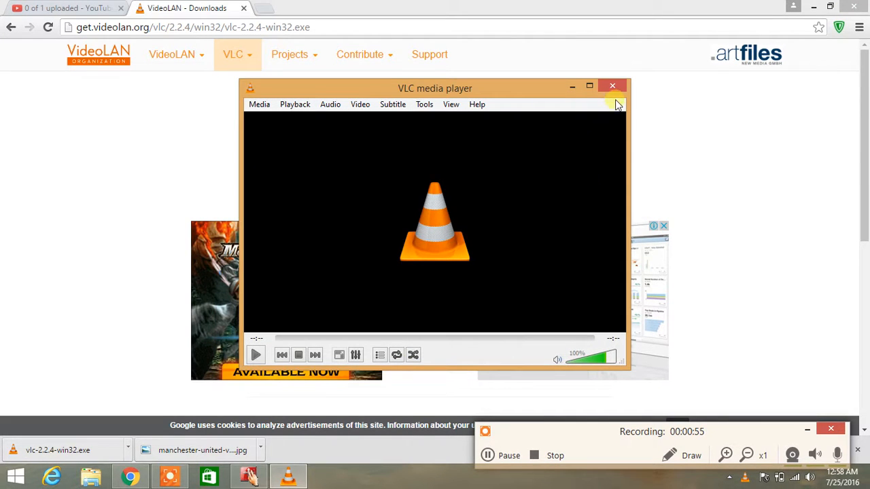
{"action": "left_click", "coordinate": [612, 85]}
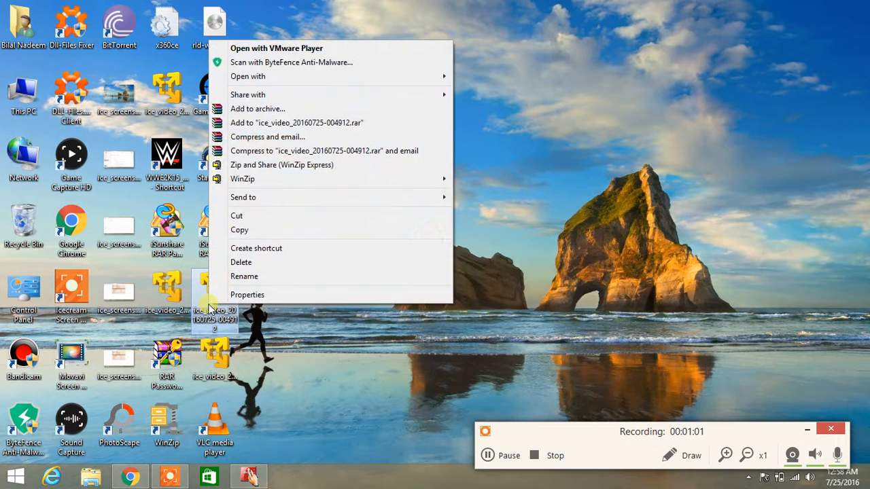
{"action": "mouse_move", "coordinate": [292, 62]}
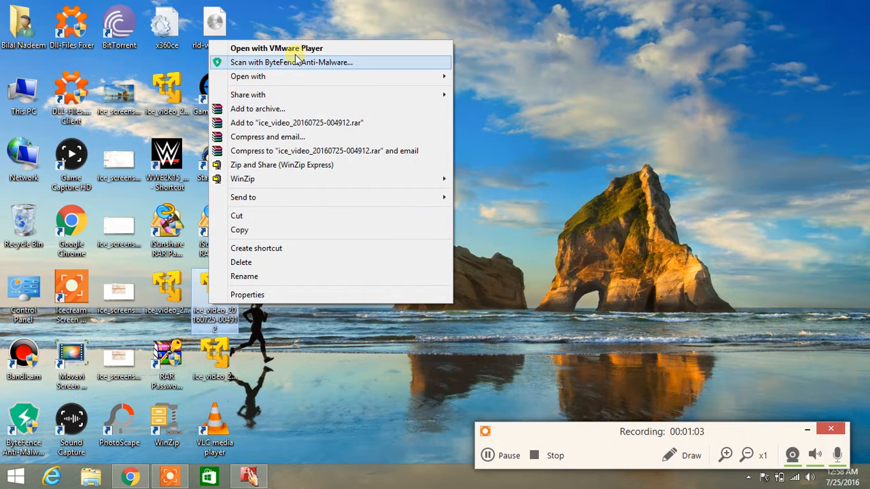
{"action": "mouse_move", "coordinate": [248, 76]}
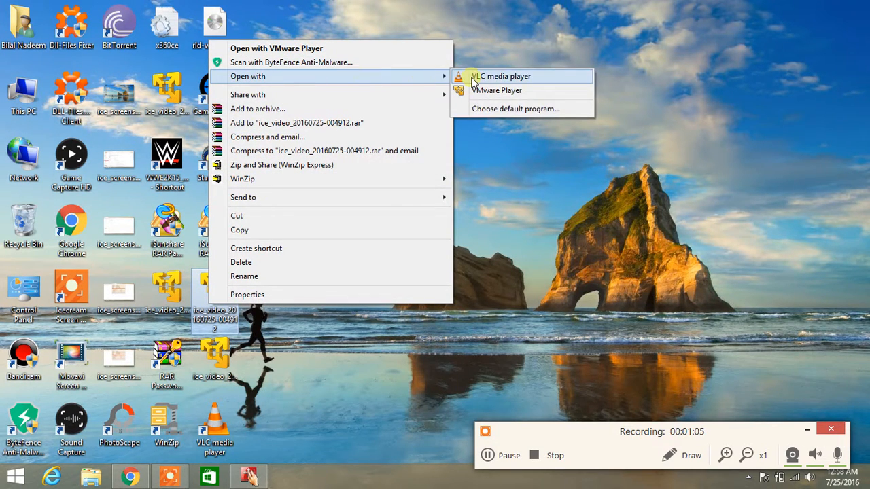
Open the desktop file ice_video_20160725-004912.webm with VLC media player.
{"action": "left_click", "coordinate": [501, 76]}
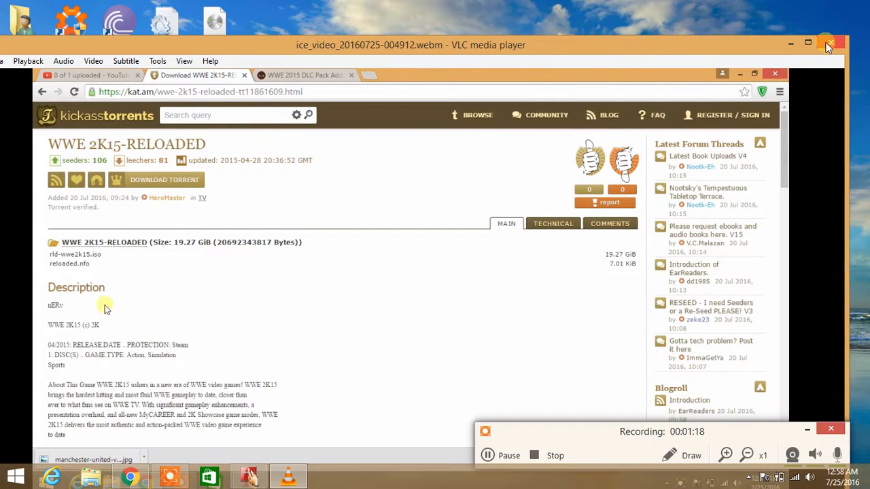
Close the VLC window after watching the ice_video recording.
{"action": "left_click", "coordinate": [826, 45]}
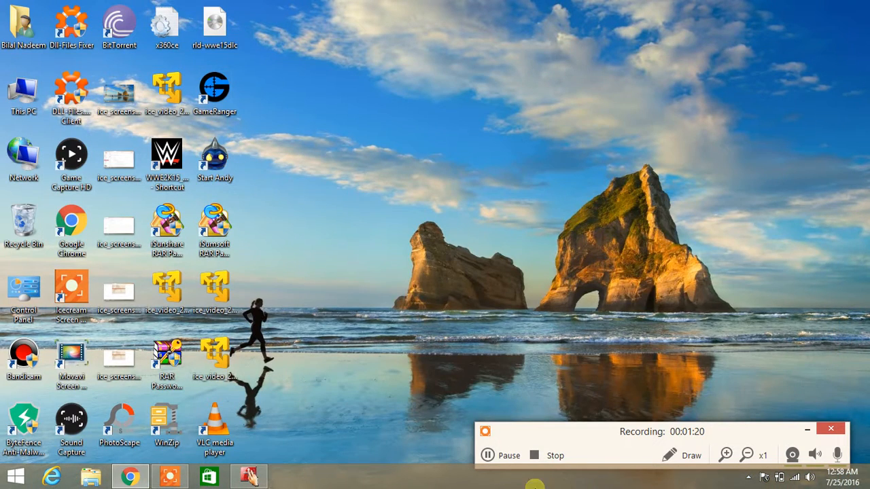